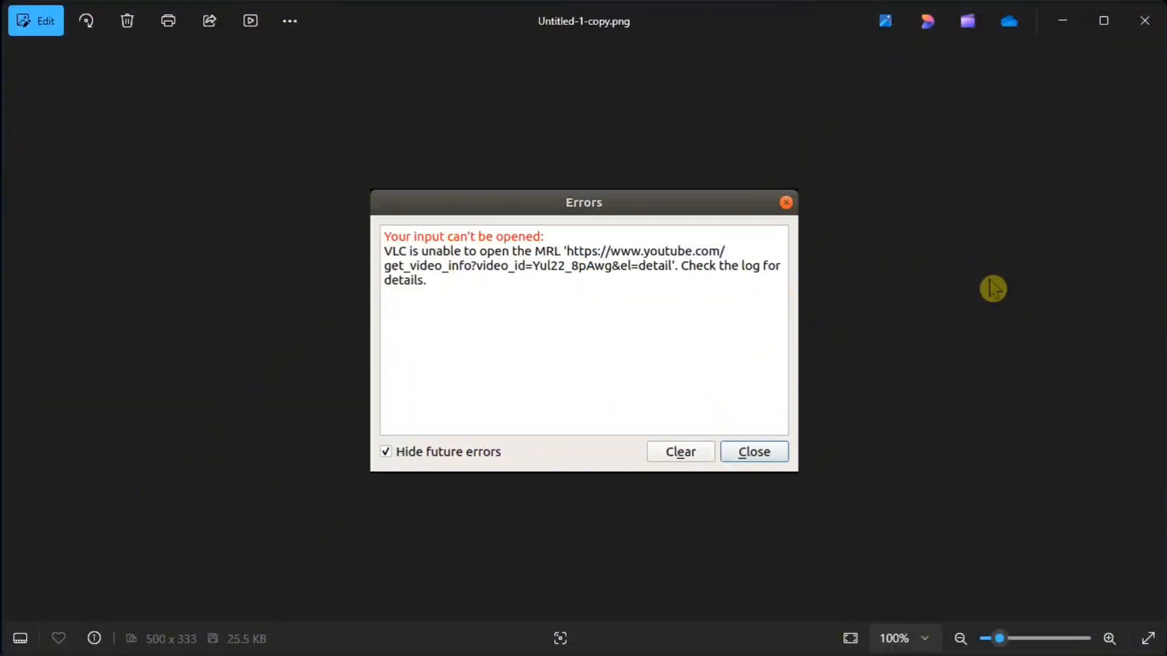
{"action": "mouse_move", "coordinate": [916, 267]}
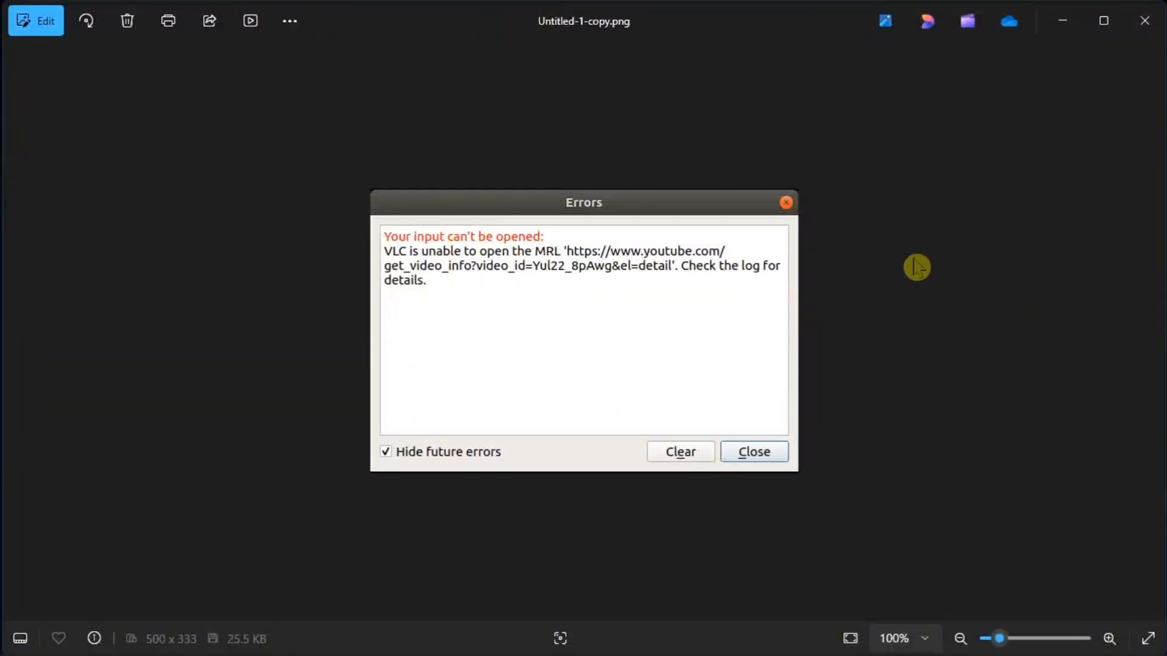
{"action": "mouse_move", "coordinate": [742, 210]}
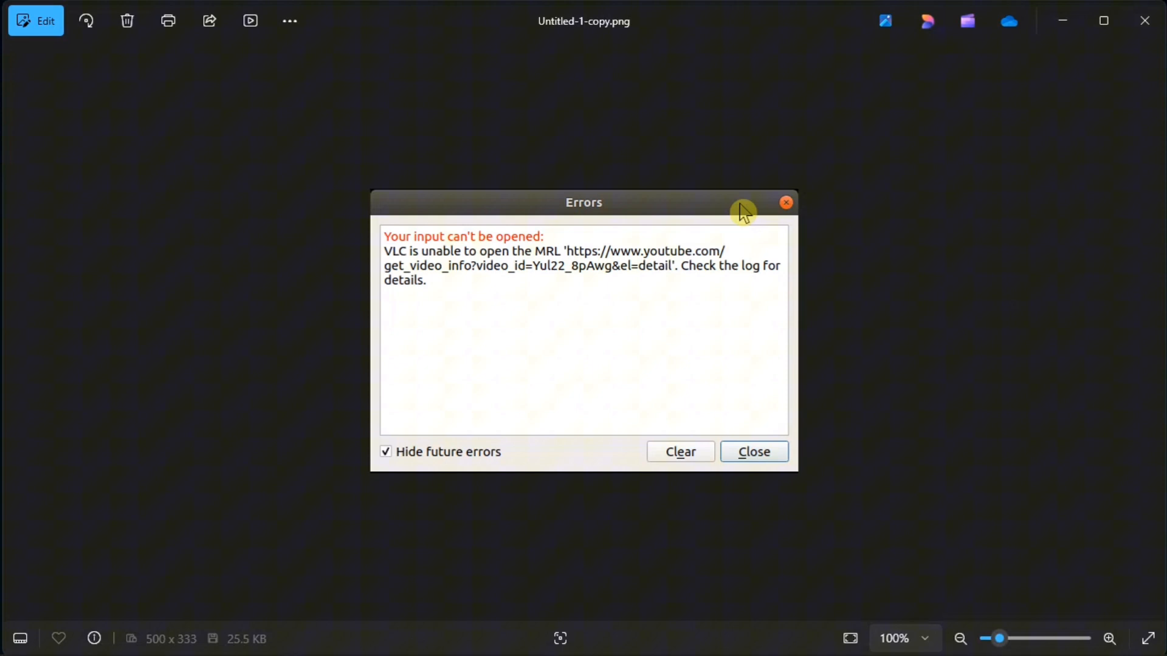
{"action": "mouse_move", "coordinate": [779, 237]}
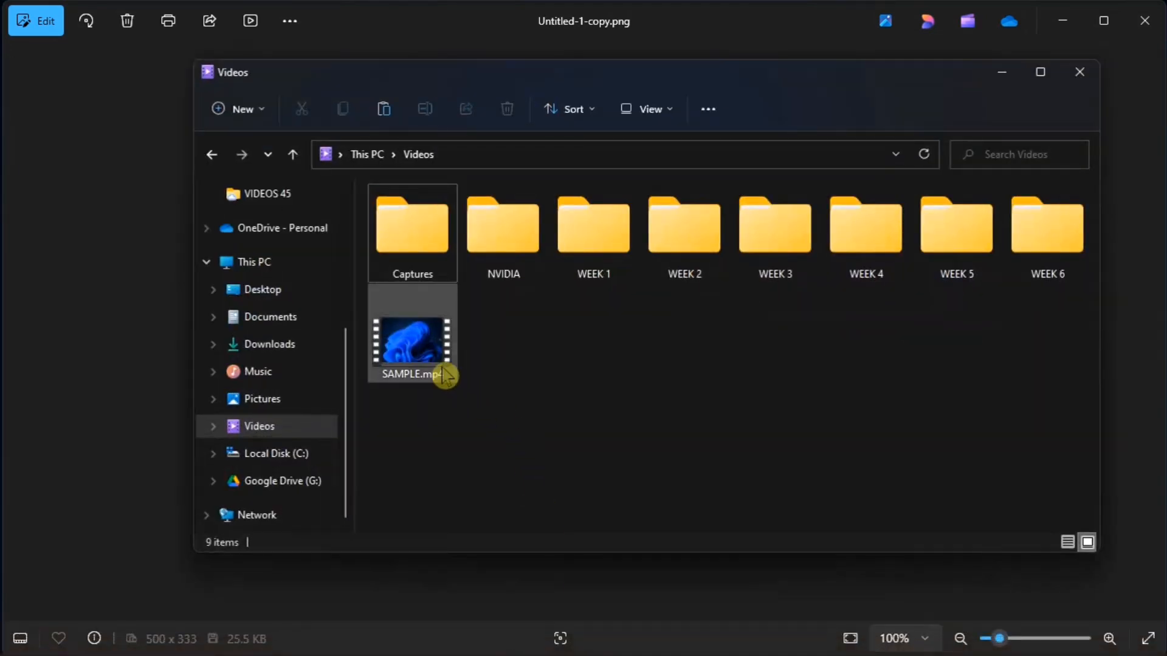
- Copy SAMPLE.mp4 from Videos and prepare to paste it into the empty Public Videos folder
{"action": "left_click", "coordinate": [412, 337]}
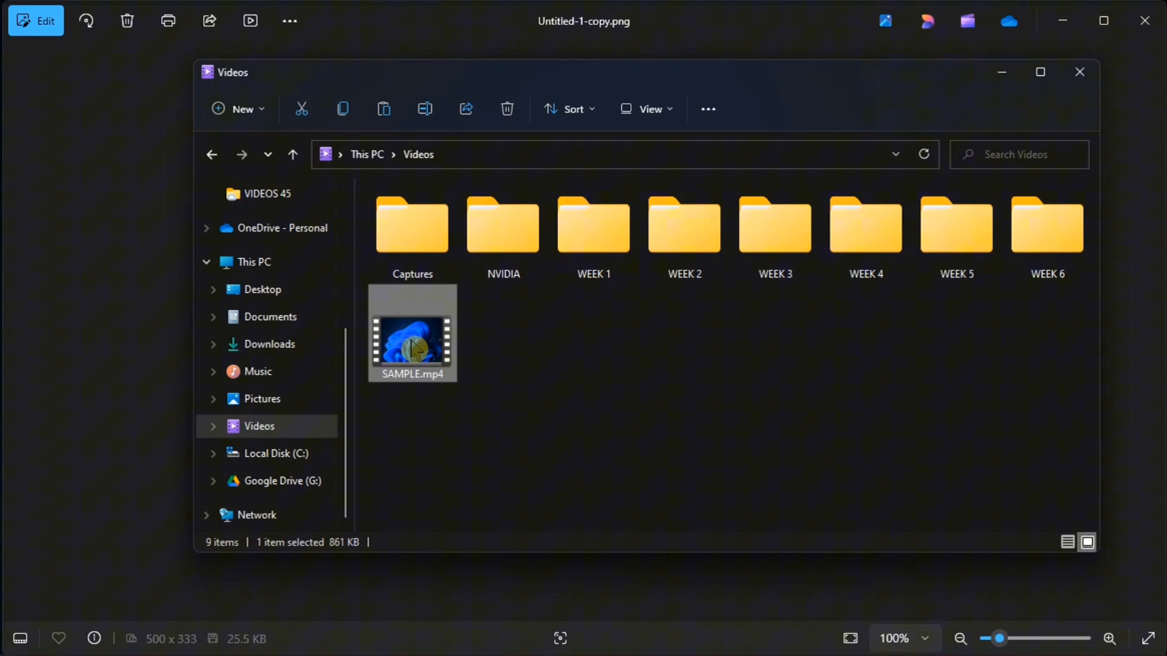
{"action": "right_click", "coordinate": [412, 344]}
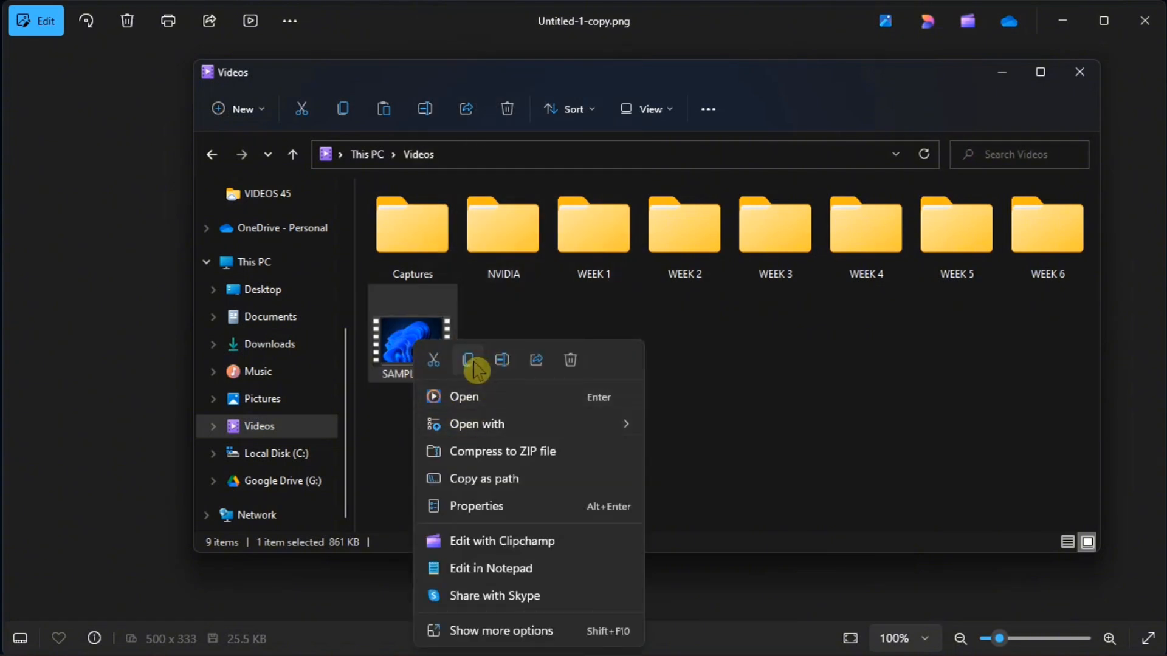
{"action": "left_click", "coordinate": [469, 360]}
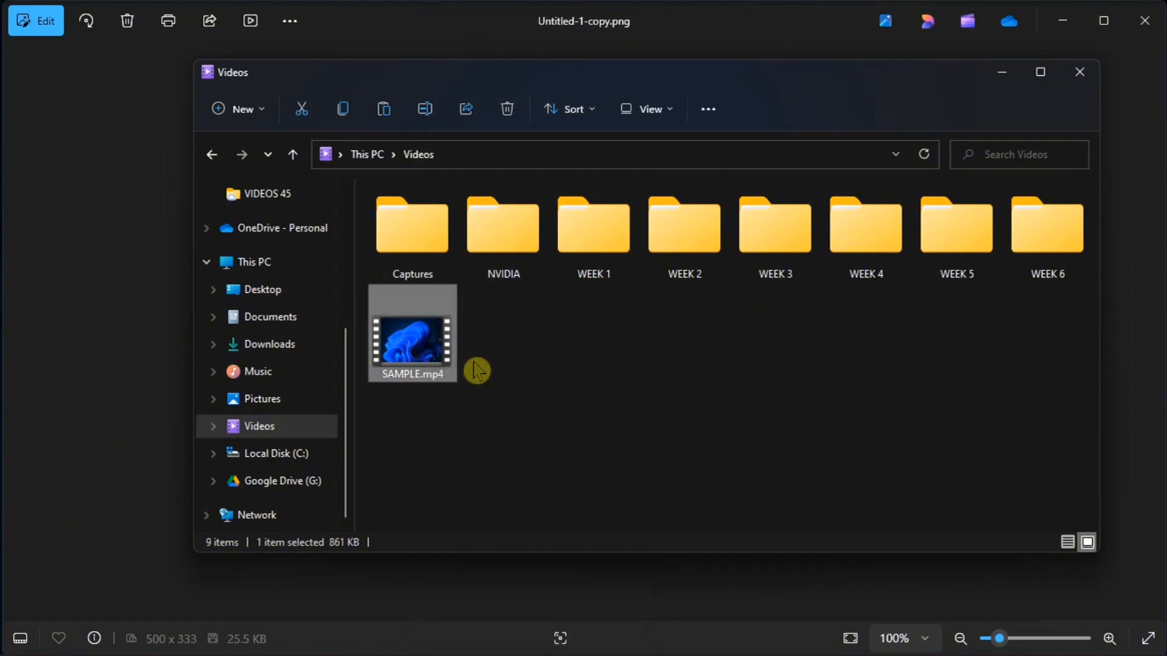
{"action": "left_click", "coordinate": [275, 453]}
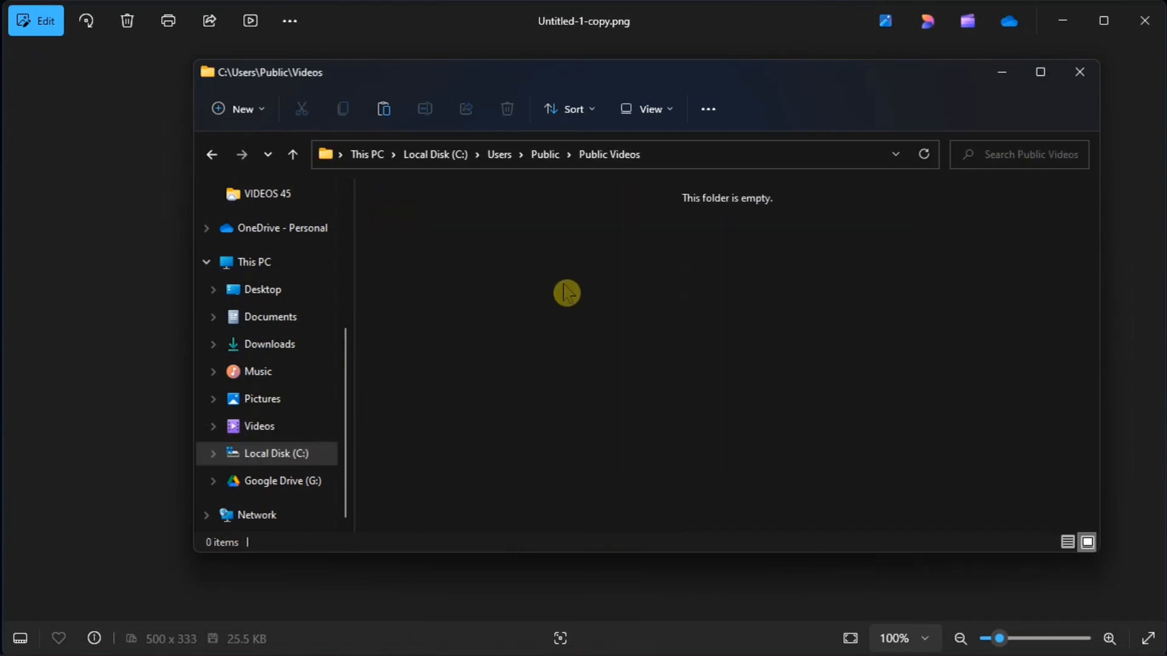
{"action": "right_click", "coordinate": [565, 293]}
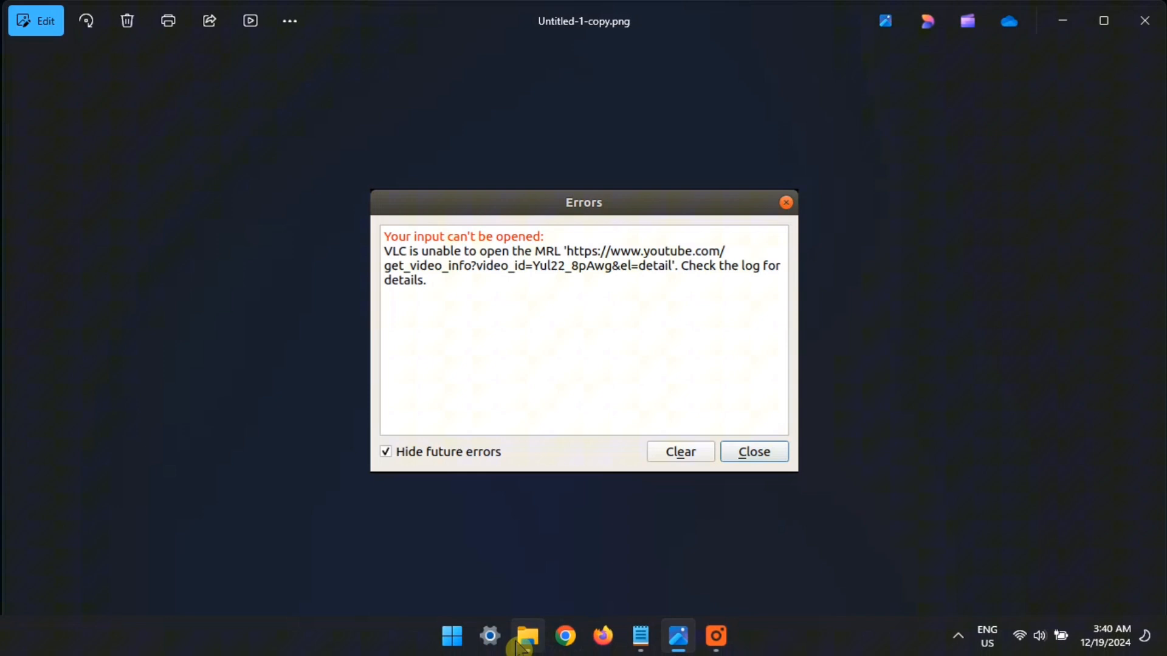
- Rename SAMPLE.mp4 in the Videos folder from its context menu
{"action": "left_click", "coordinate": [527, 635]}
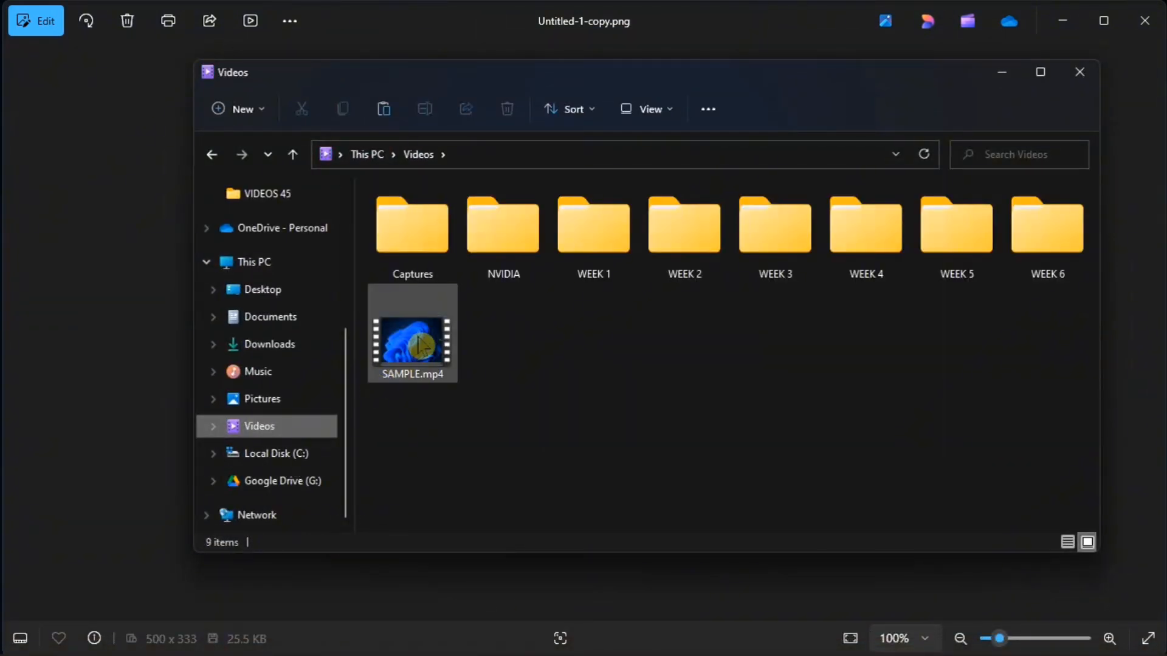
{"action": "left_click", "coordinate": [412, 333]}
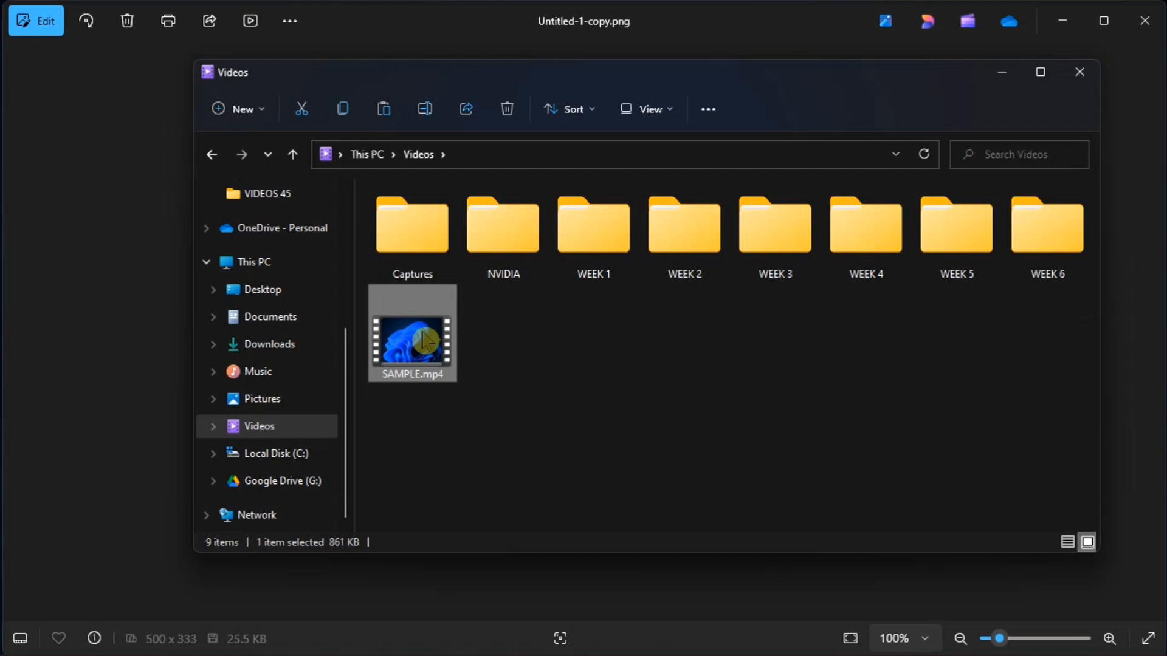
{"action": "right_click", "coordinate": [412, 343]}
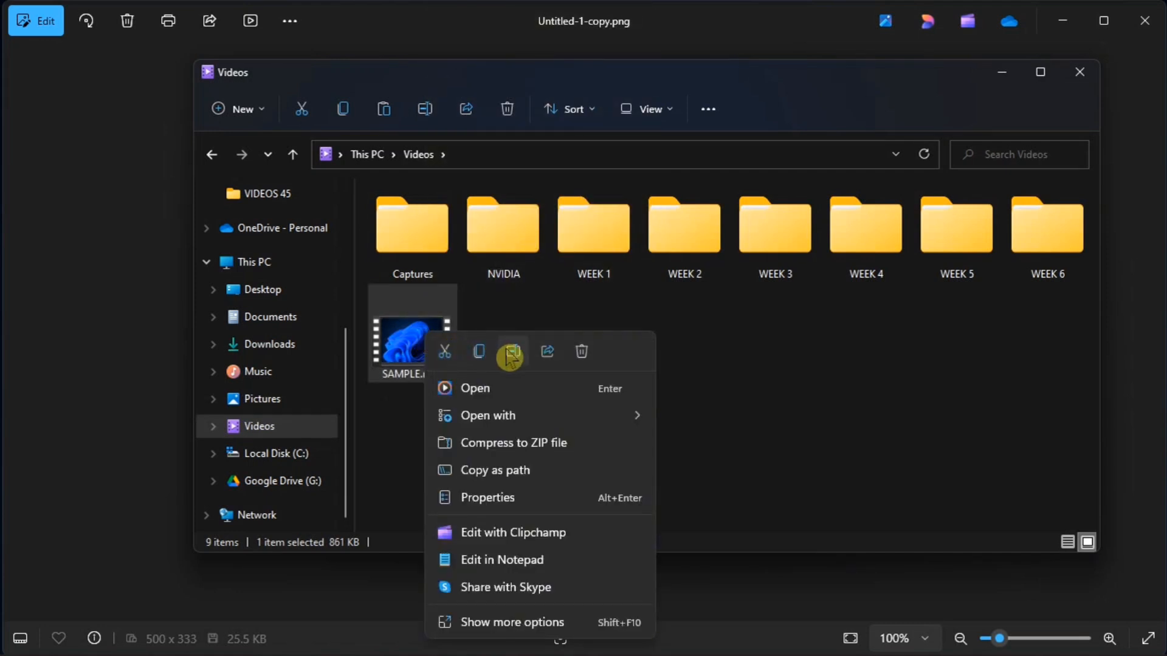
{"action": "left_click", "coordinate": [510, 351]}
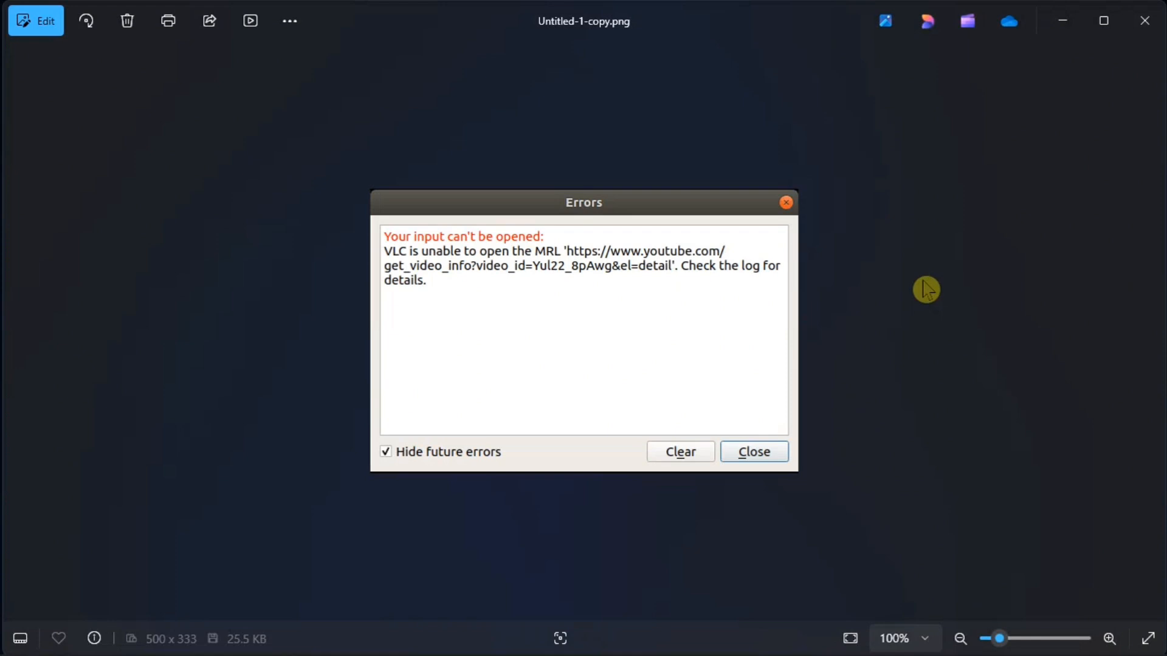
- Search the Start menu for 'vlc media player' to launch it
{"action": "left_click", "coordinate": [450, 636]}
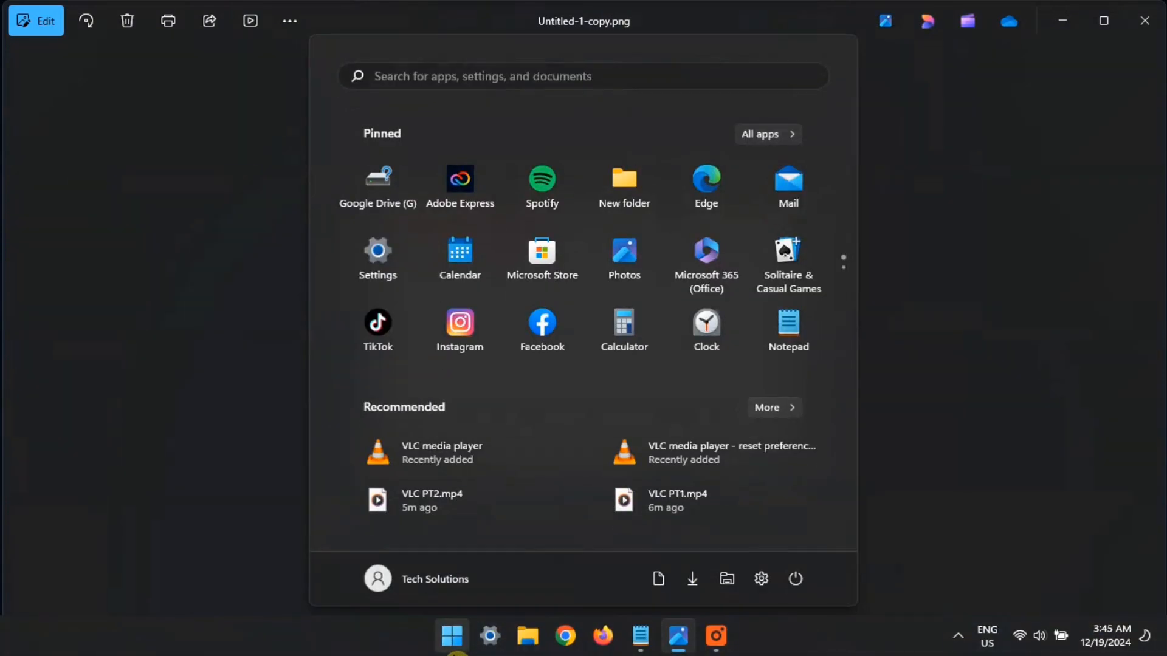
{"action": "type", "text": "vlc media player"}
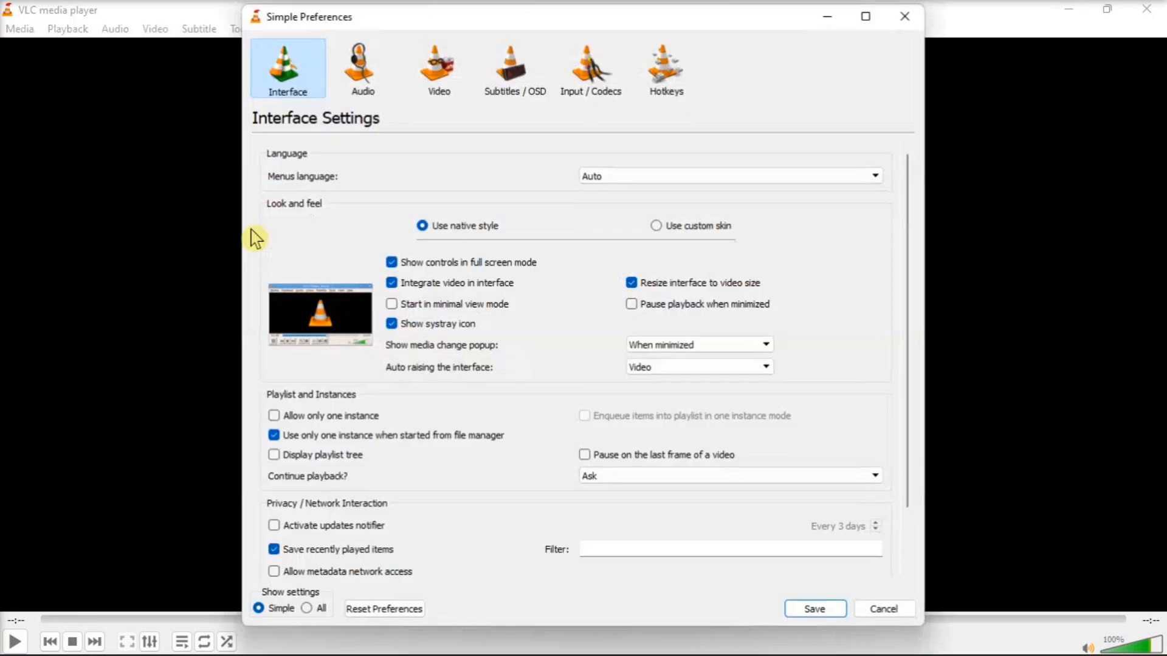
- Reset all VLC preferences to defaults, reaching the confirmation prompt
{"action": "scroll", "scroll_direction": "down", "scroll_amount": 3}
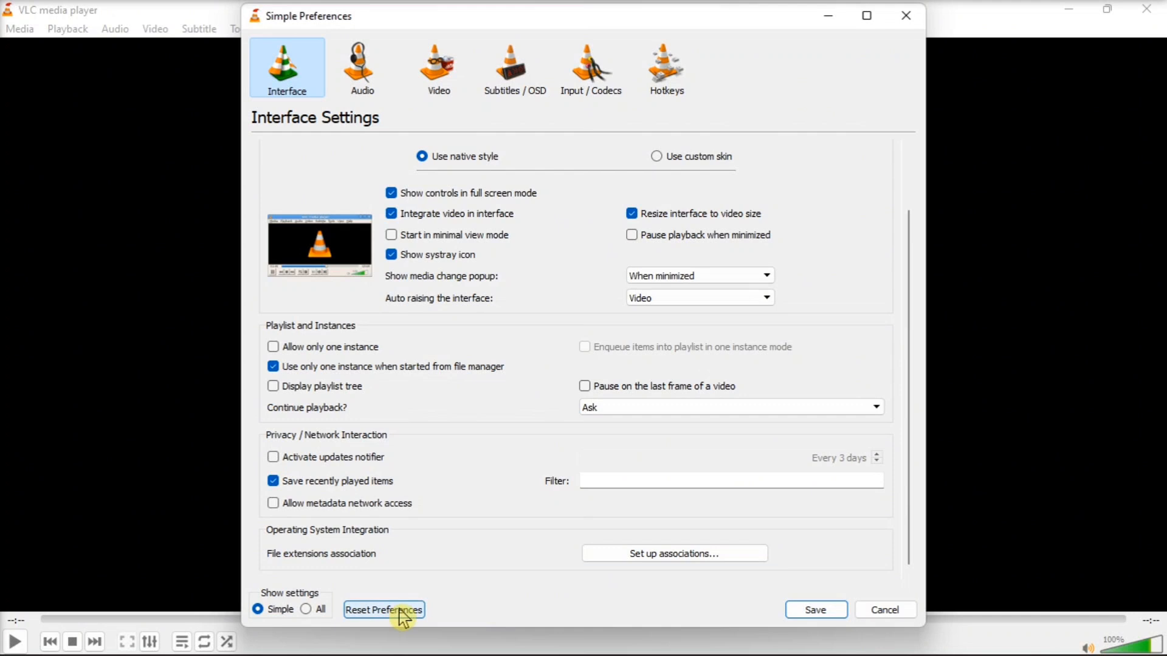
{"action": "left_click", "coordinate": [384, 608]}
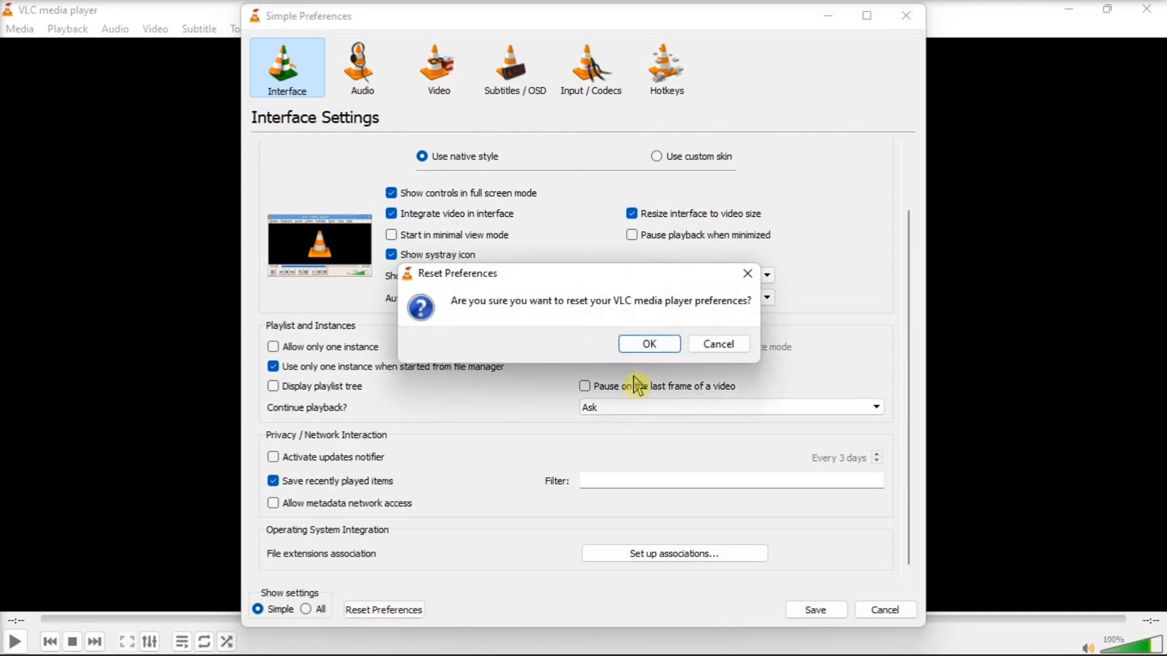